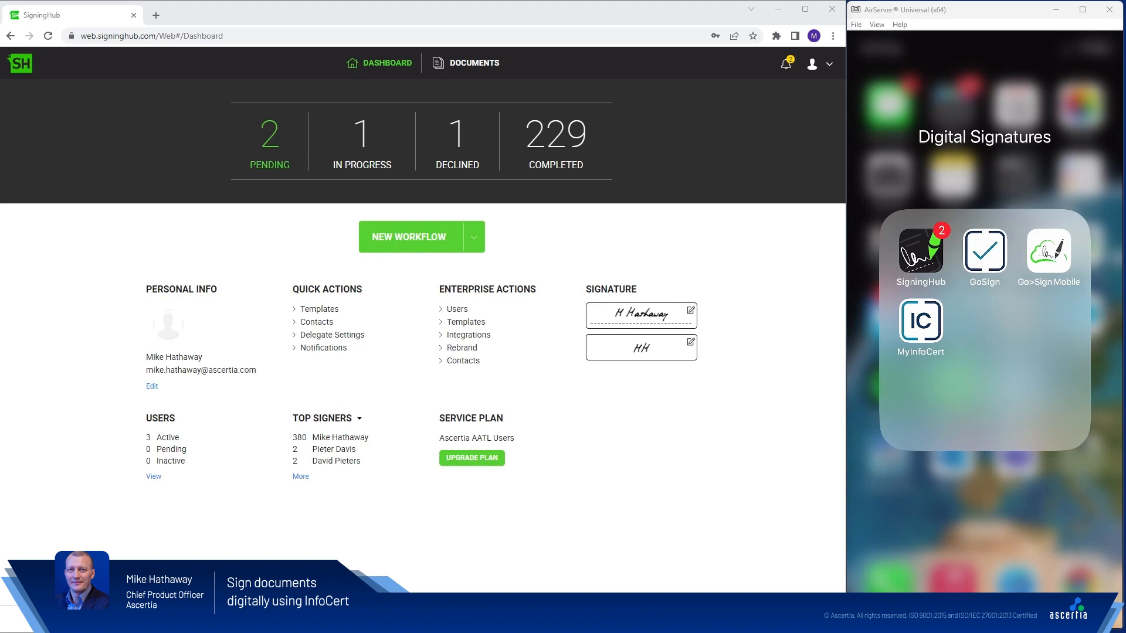
{"action": "mouse_move", "coordinate": [588, 243]}
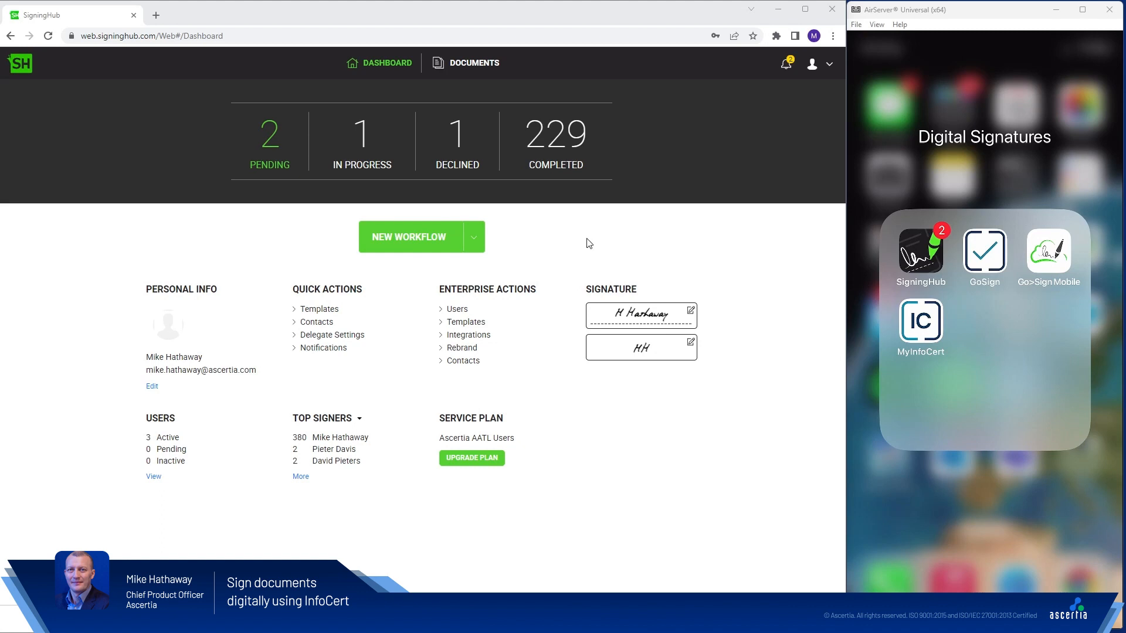
- Start an Only Me workflow and upload the ACME Ltd Acceptable Use Policy
{"action": "left_click", "coordinate": [472, 237]}
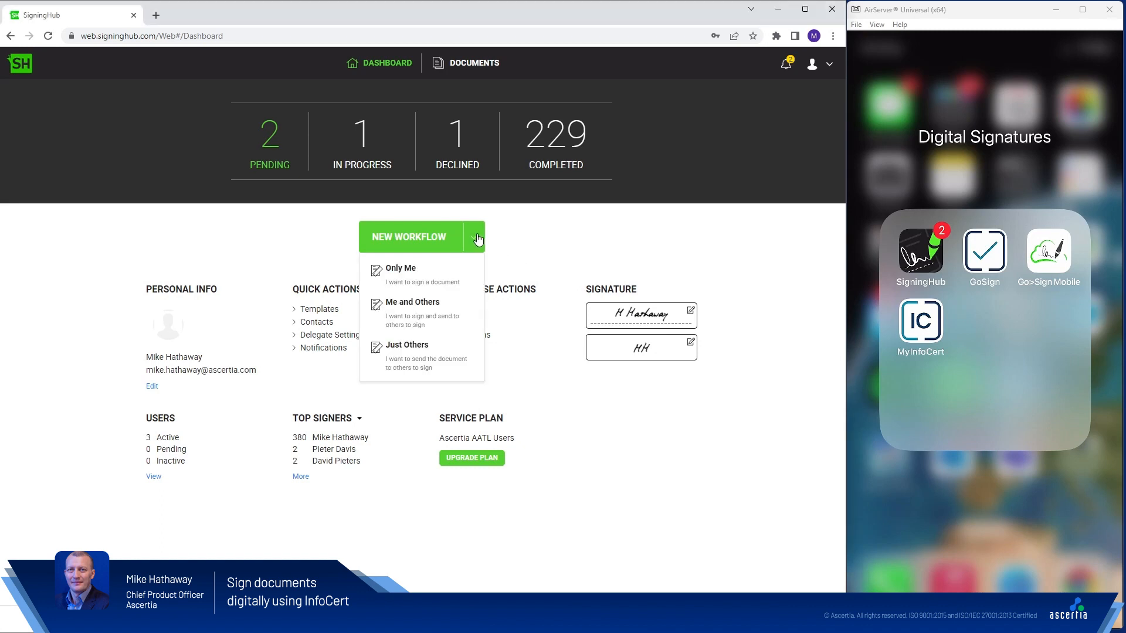
{"action": "left_click", "coordinate": [401, 268]}
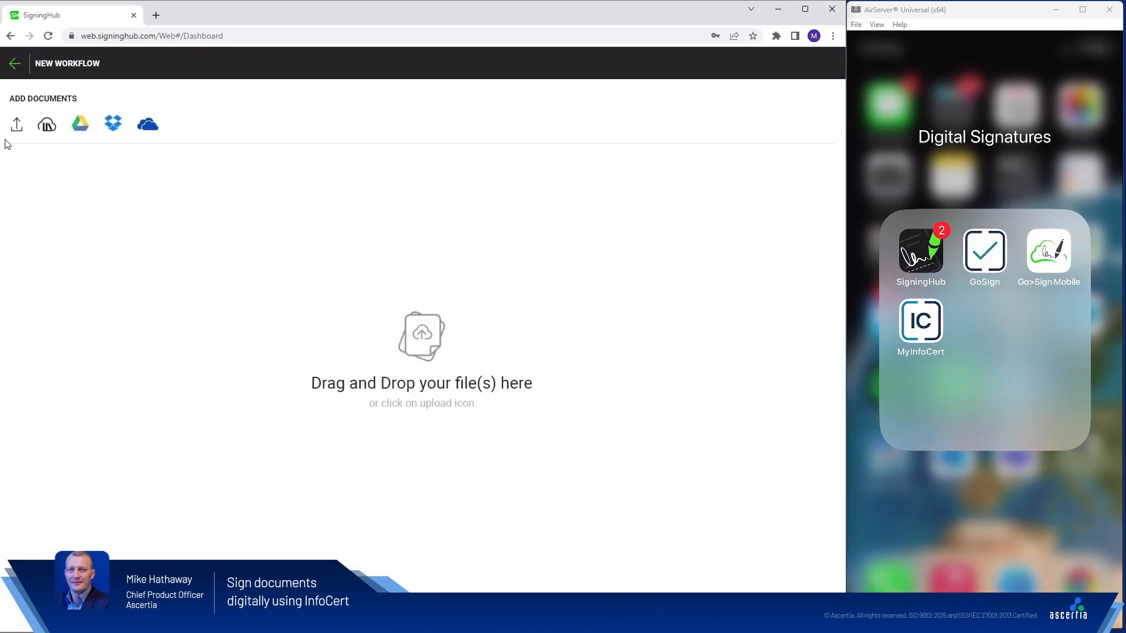
{"action": "left_click", "coordinate": [16, 124]}
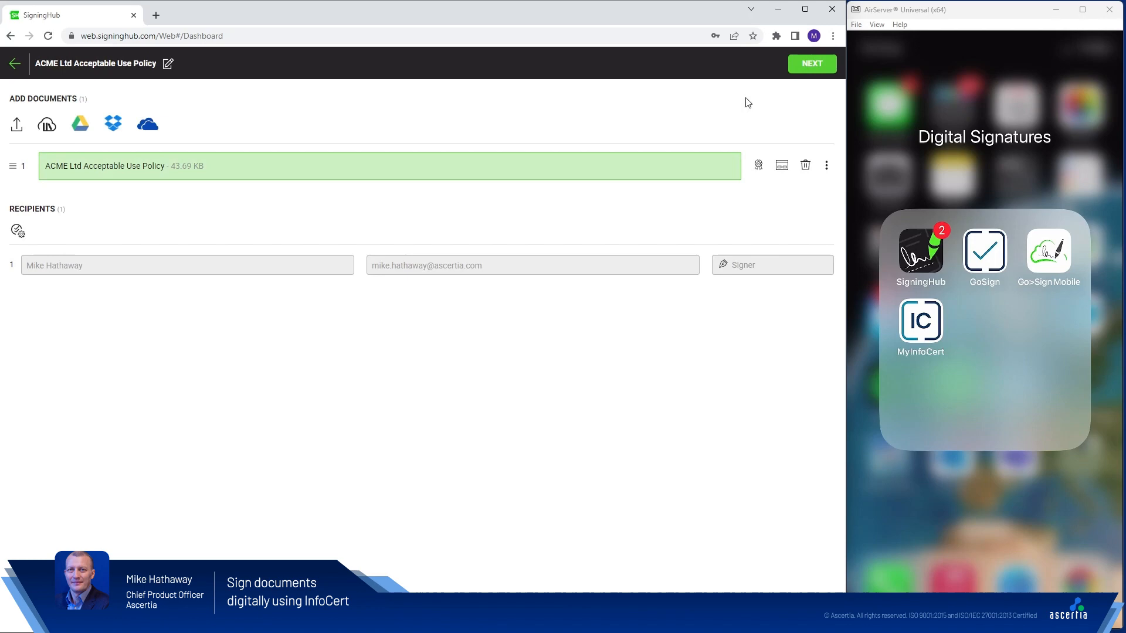
- Add a Qualified Electronic Signature field, plus name and date fields, to the Employee Signature table
{"action": "left_click", "coordinate": [811, 64]}
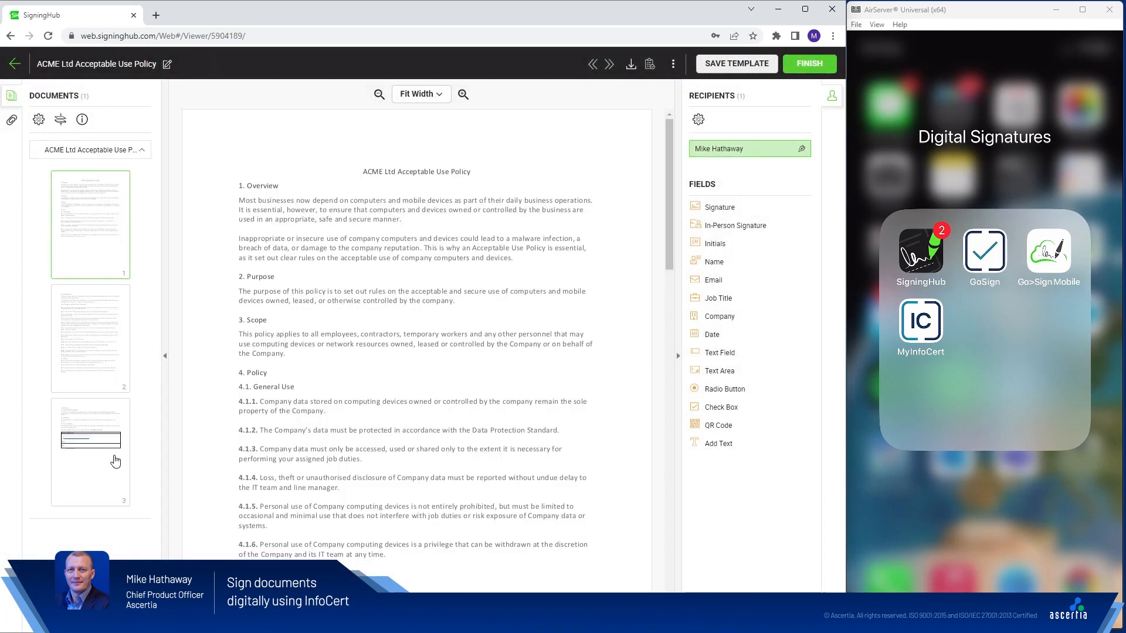
{"action": "scroll", "scroll_direction": "down", "scroll_amount": 3}
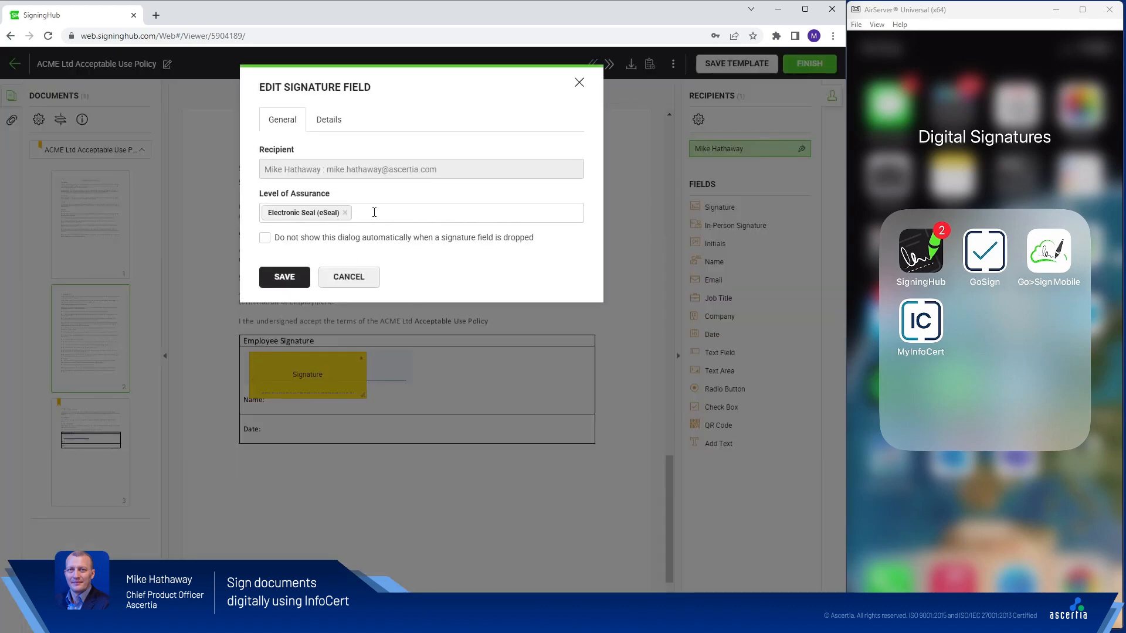
{"action": "left_click", "coordinate": [421, 212]}
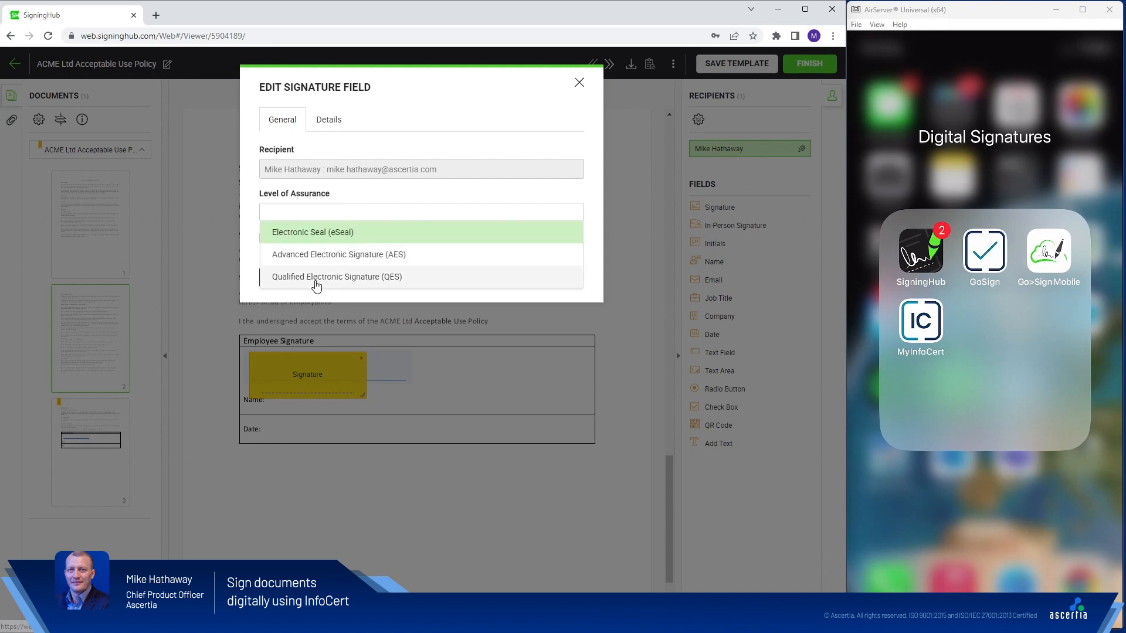
{"action": "left_click", "coordinate": [336, 277]}
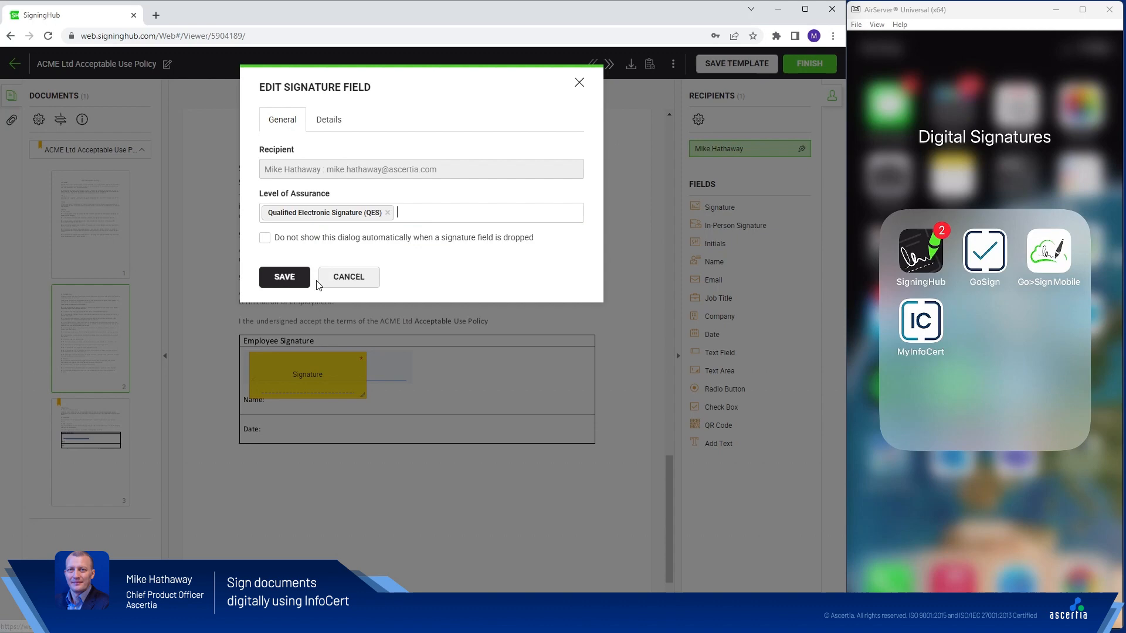
{"action": "left_click", "coordinate": [284, 276]}
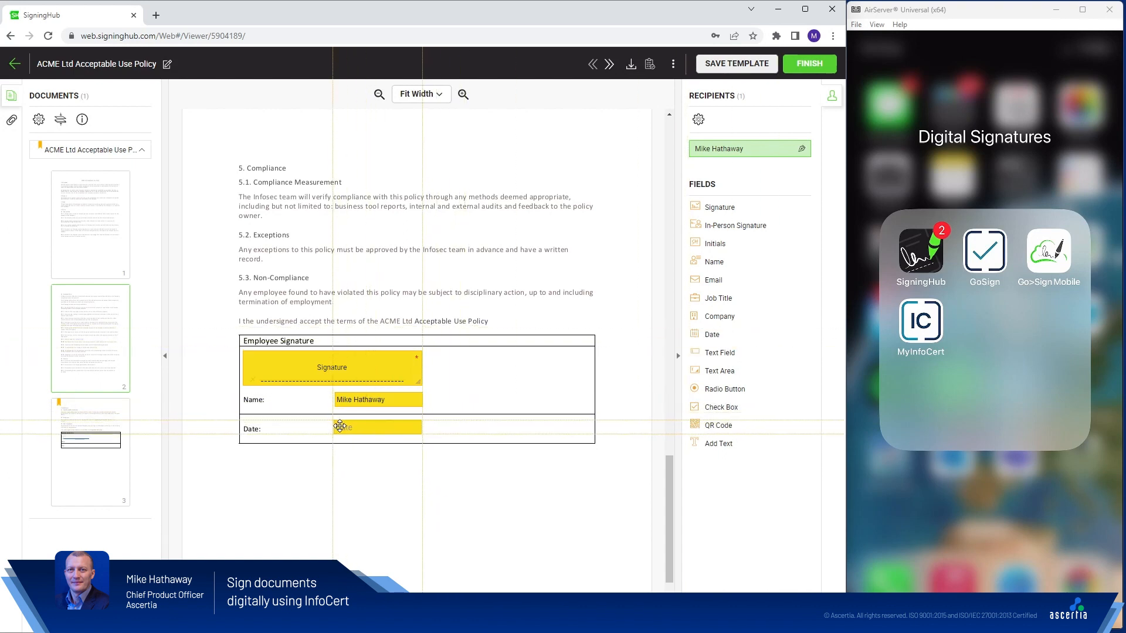
{"action": "left_click", "coordinate": [378, 427]}
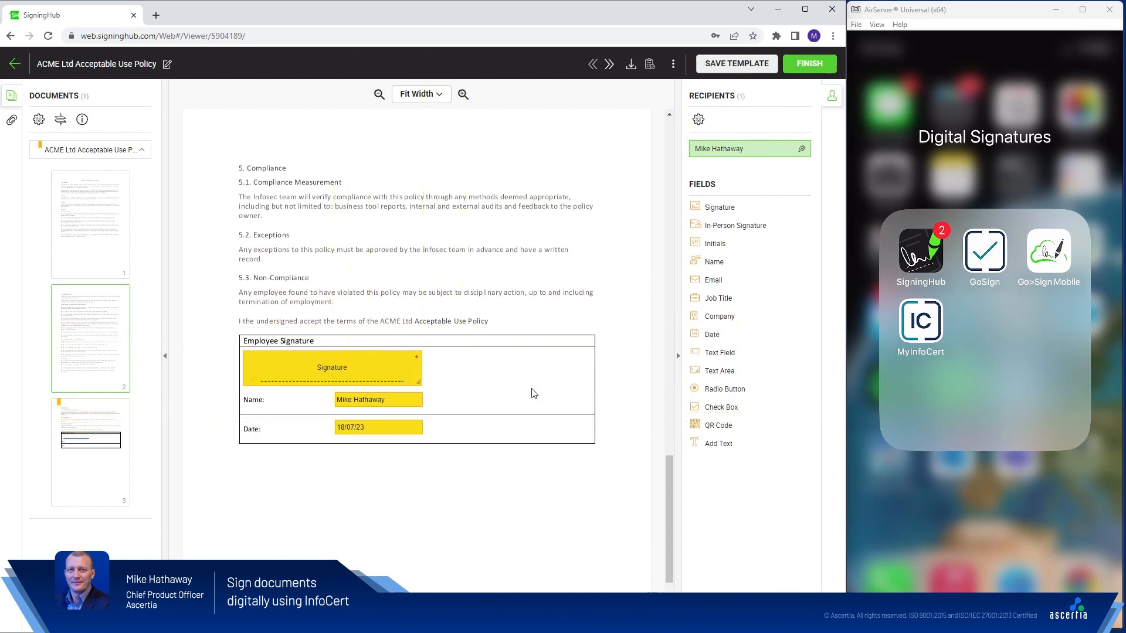
{"action": "mouse_move", "coordinate": [492, 388]}
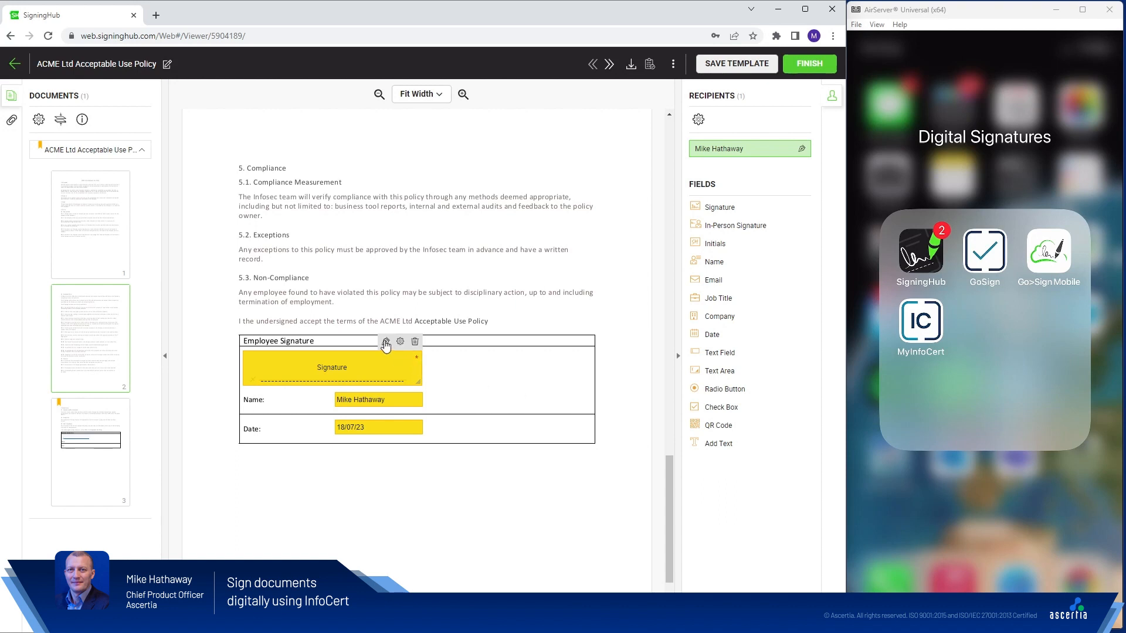
- Sign the signature field by logging in to InfoCert Authentication Service with prefilled credentials
{"action": "left_click", "coordinate": [386, 341]}
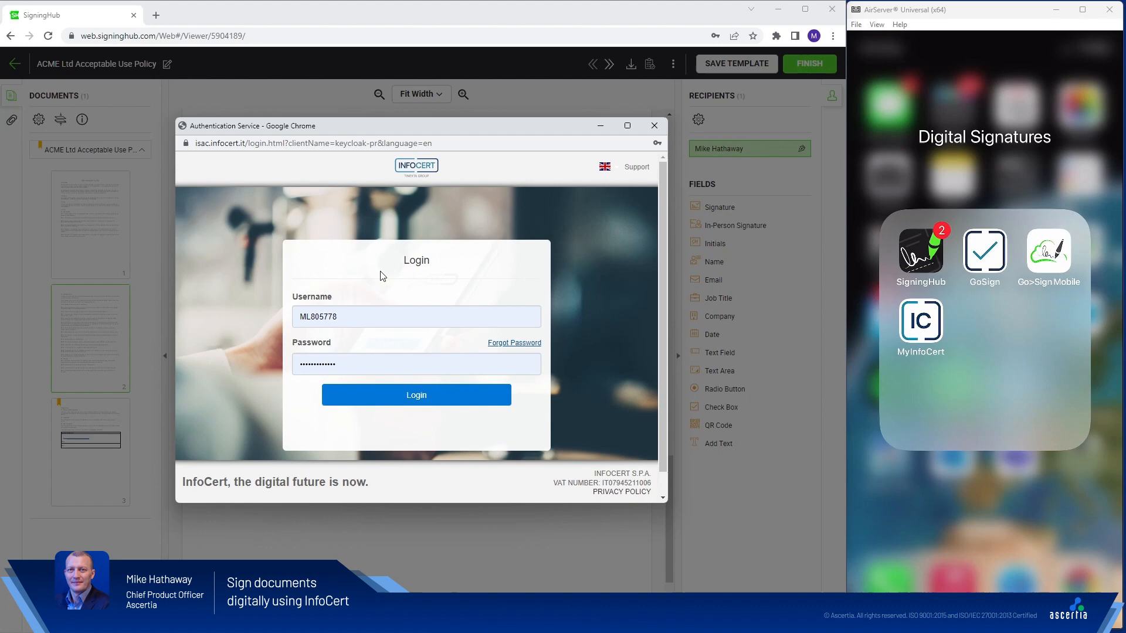
{"action": "mouse_move", "coordinate": [259, 381]}
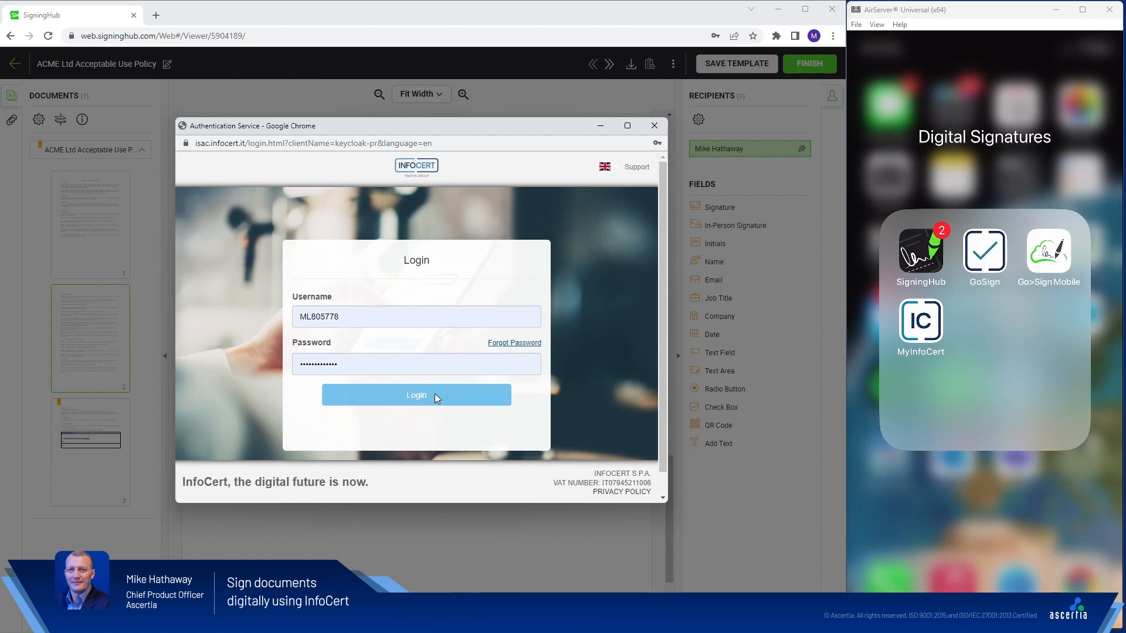
{"action": "left_click", "coordinate": [416, 395]}
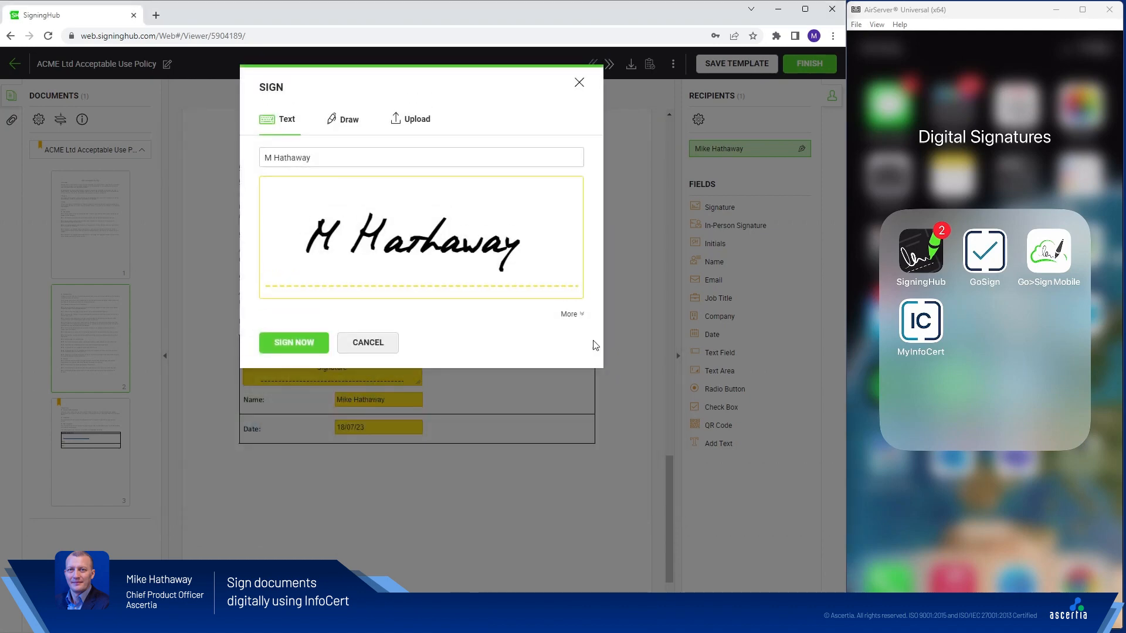
- Browse the Draw and Upload signature options, then return to the typed Text signature
{"action": "left_click", "coordinate": [570, 314]}
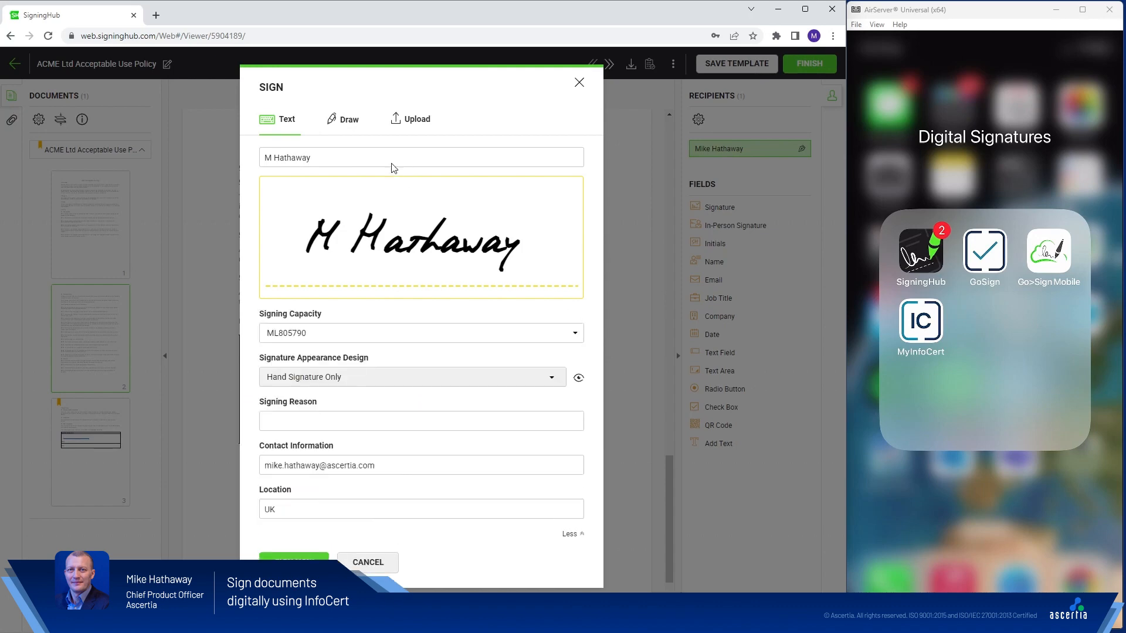
{"action": "left_click", "coordinate": [347, 119]}
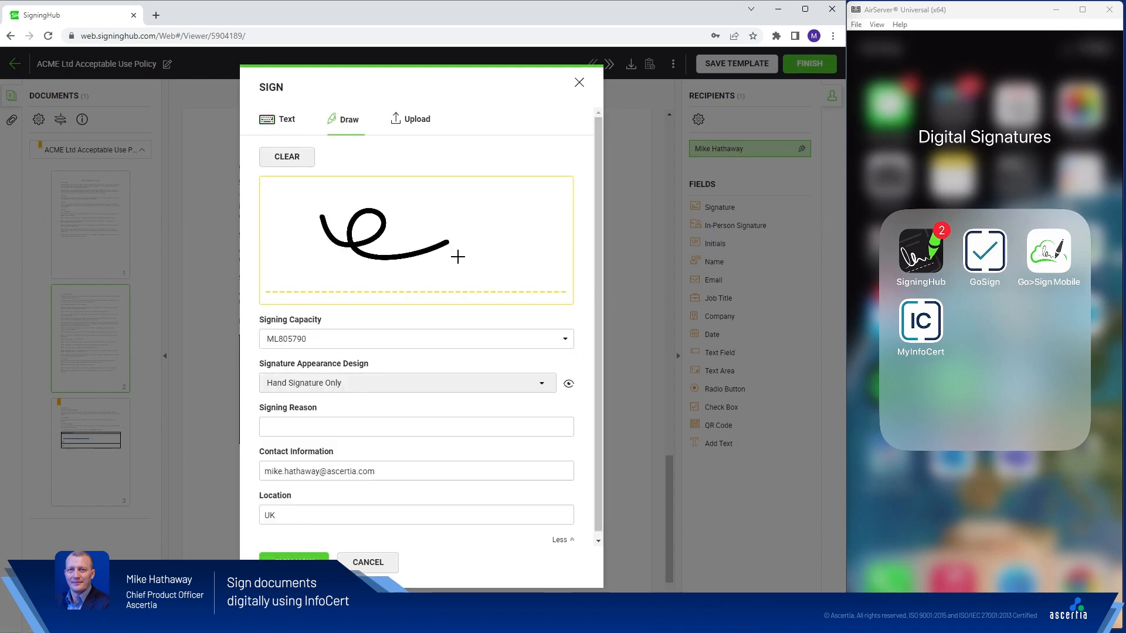
{"action": "left_click", "coordinate": [411, 119]}
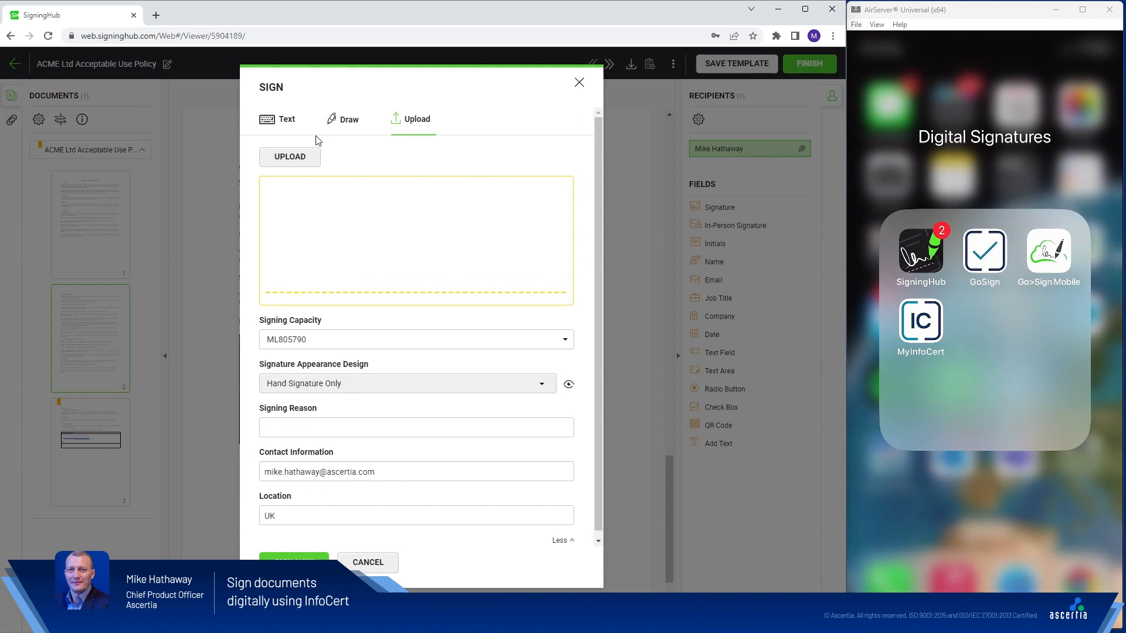
{"action": "left_click", "coordinate": [285, 119]}
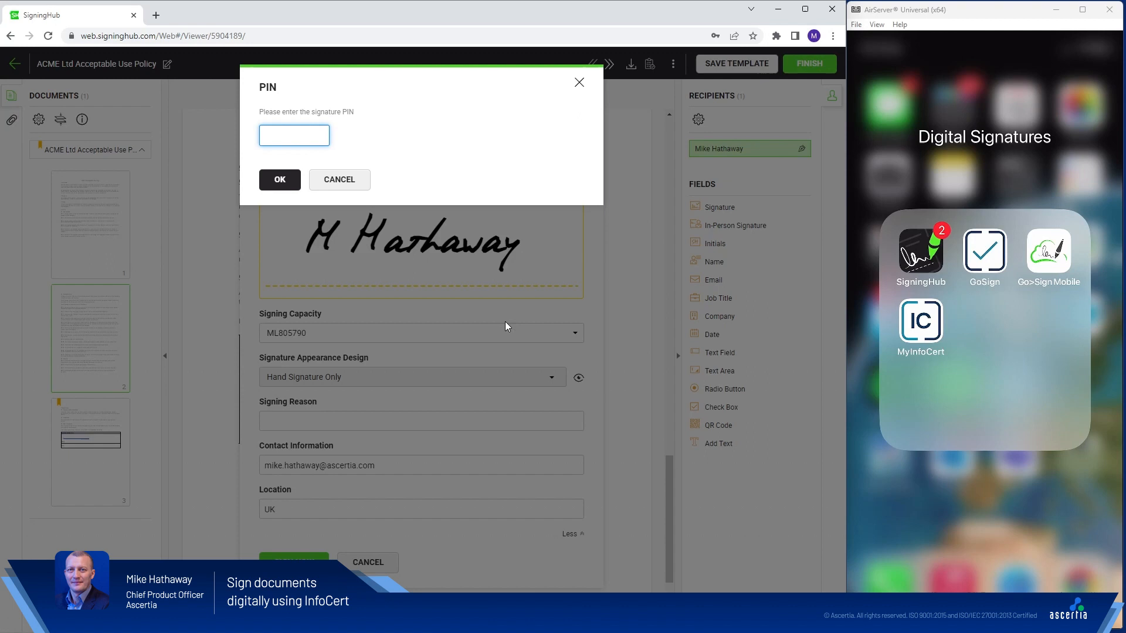
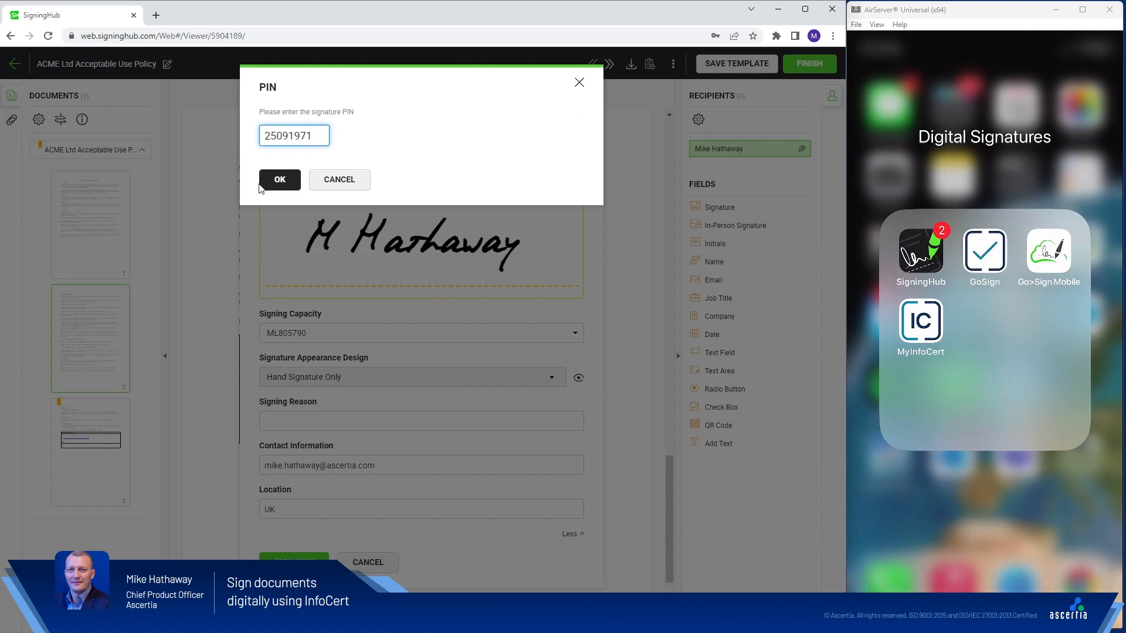
{"action": "left_click", "coordinate": [279, 180]}
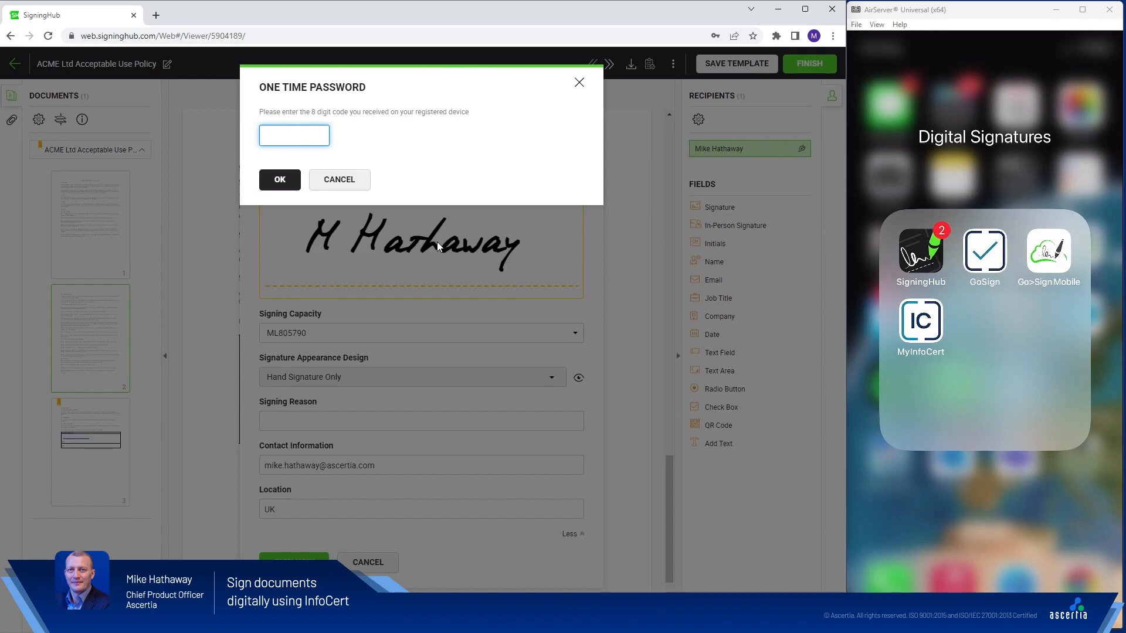
- Generate an OTP in the MyInfoCert phone app and submit it to complete signing
{"action": "left_click", "coordinate": [293, 135]}
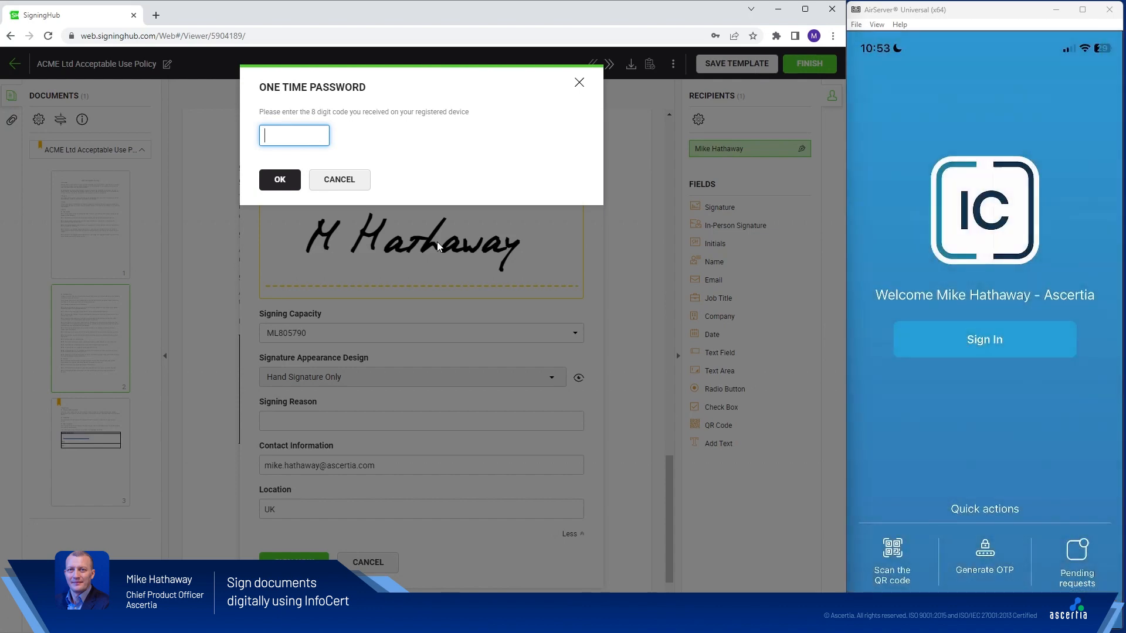
{"action": "left_click", "coordinate": [984, 339]}
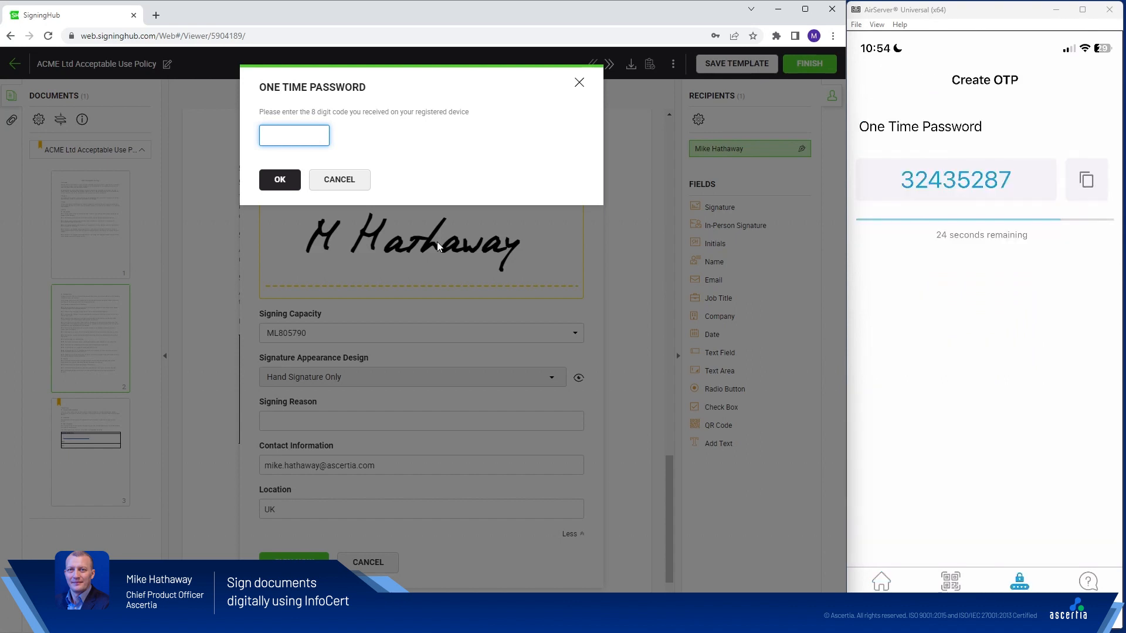
{"action": "mouse_move", "coordinate": [429, 167]}
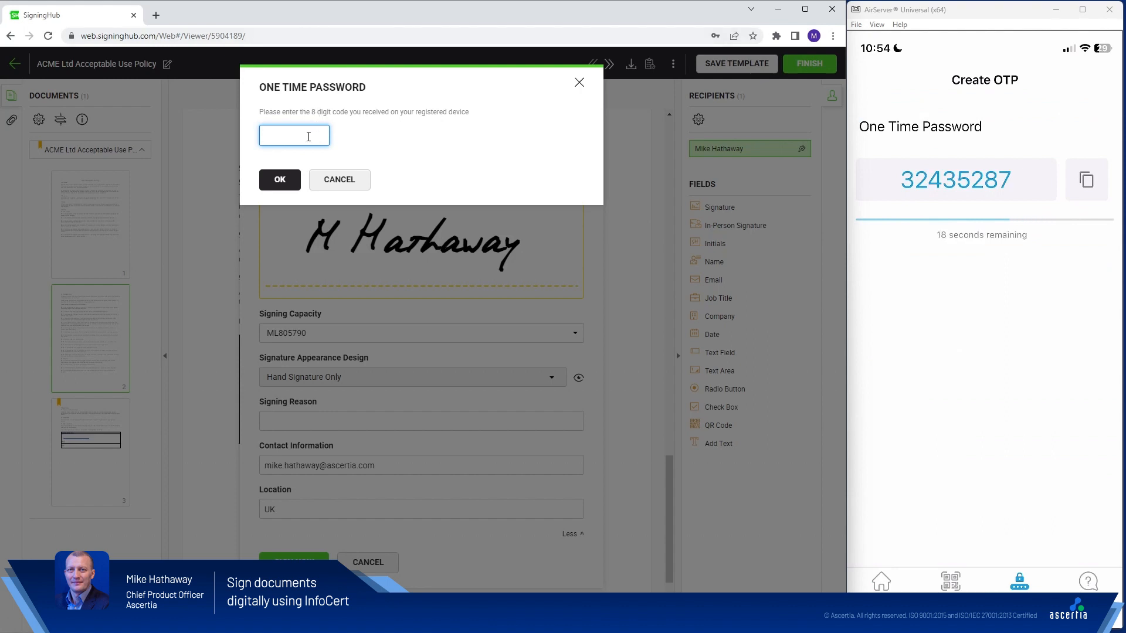
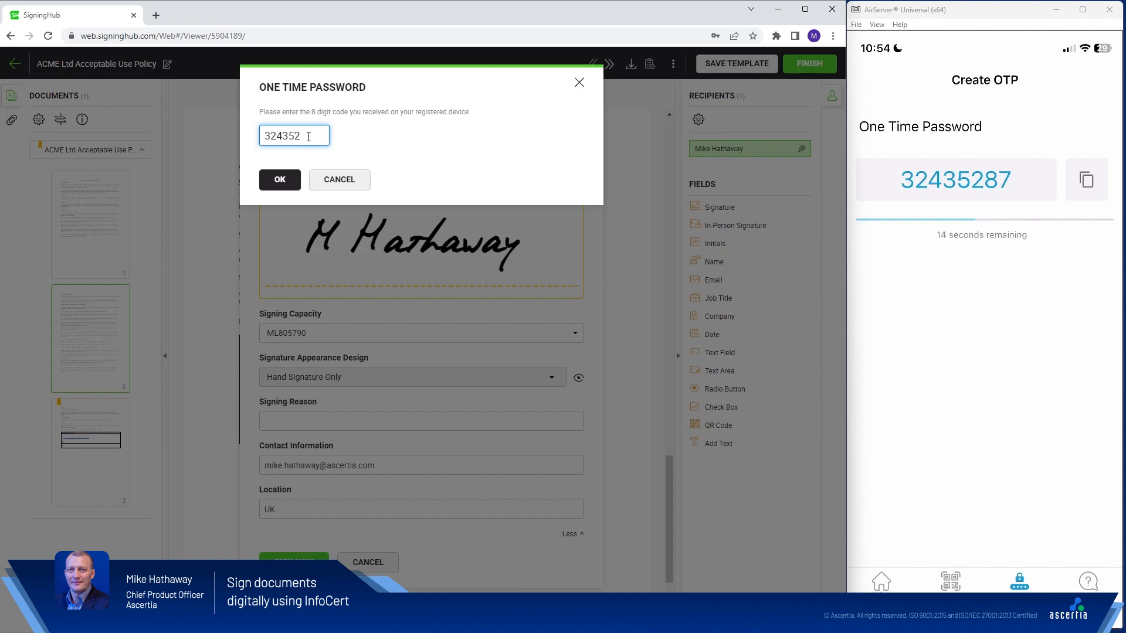
{"action": "left_click", "coordinate": [278, 180]}
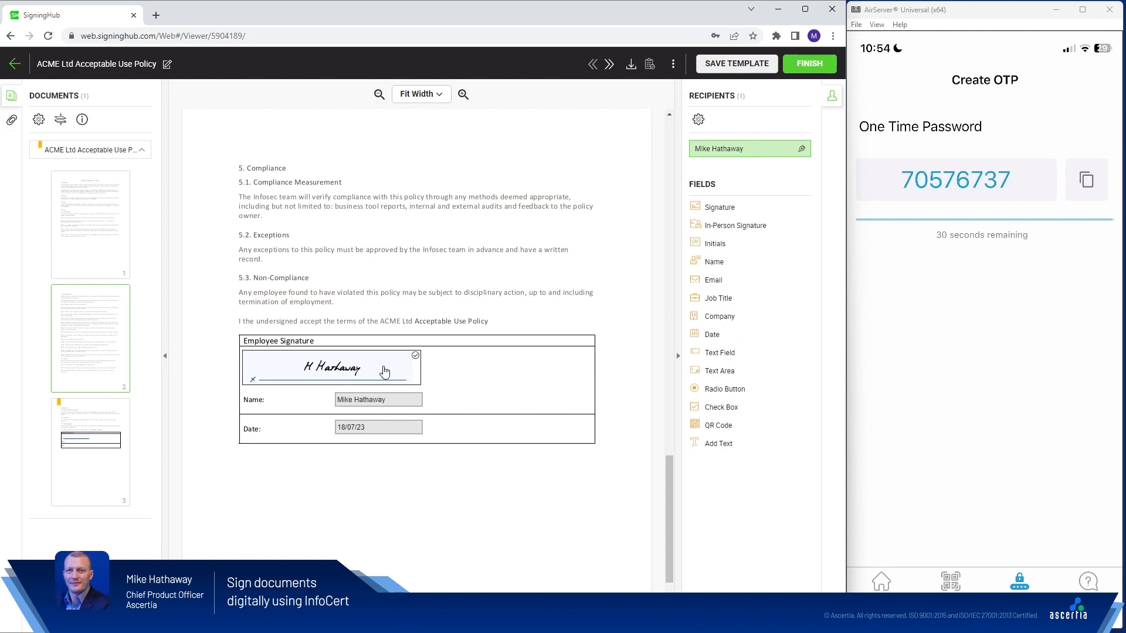
{"action": "left_click", "coordinate": [415, 354]}
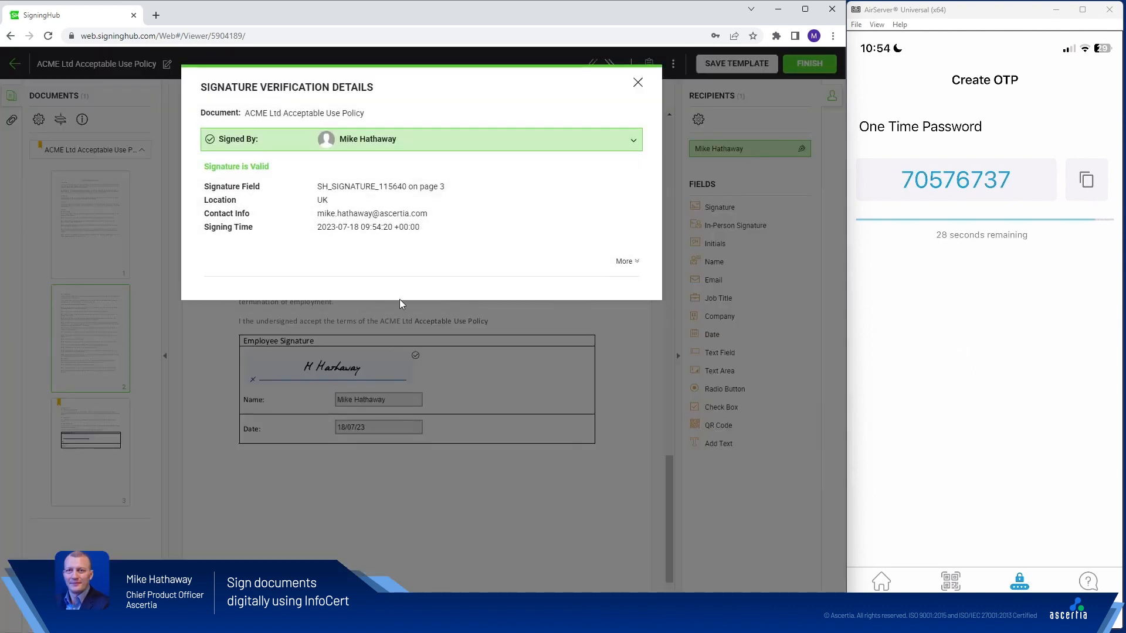
{"action": "mouse_move", "coordinate": [444, 238]}
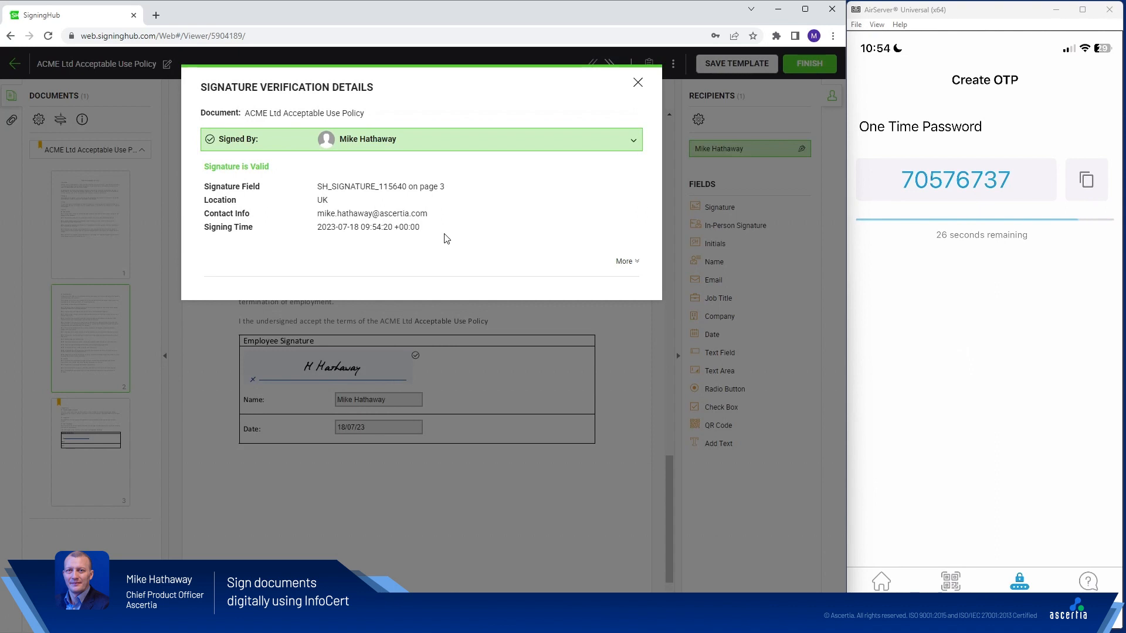
{"action": "left_click", "coordinate": [624, 260]}
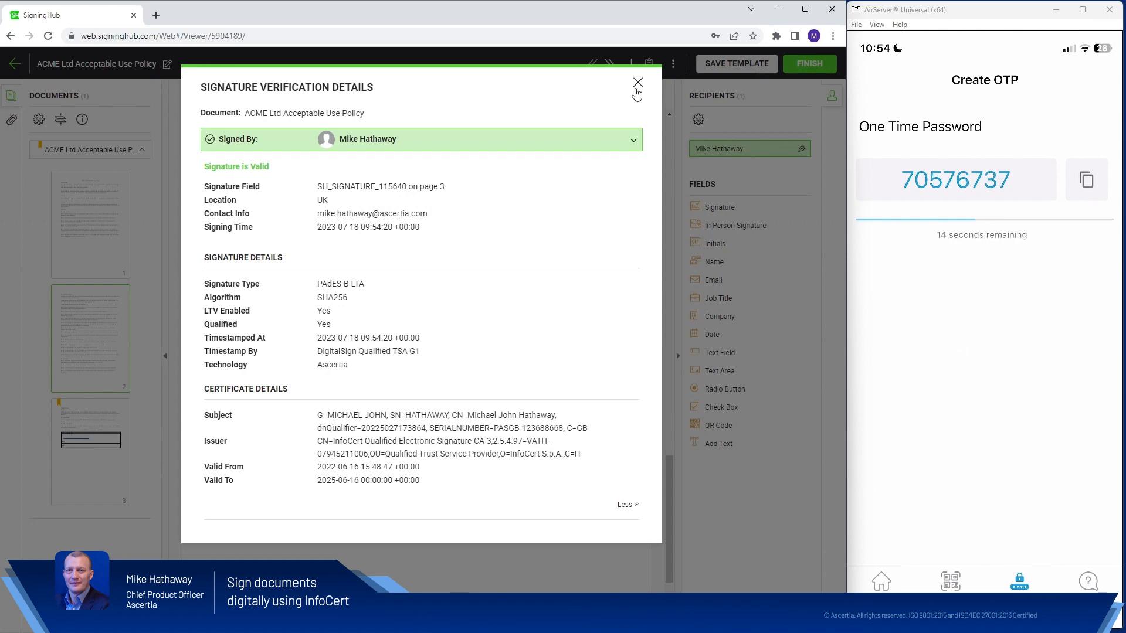
{"action": "left_click", "coordinate": [636, 83]}
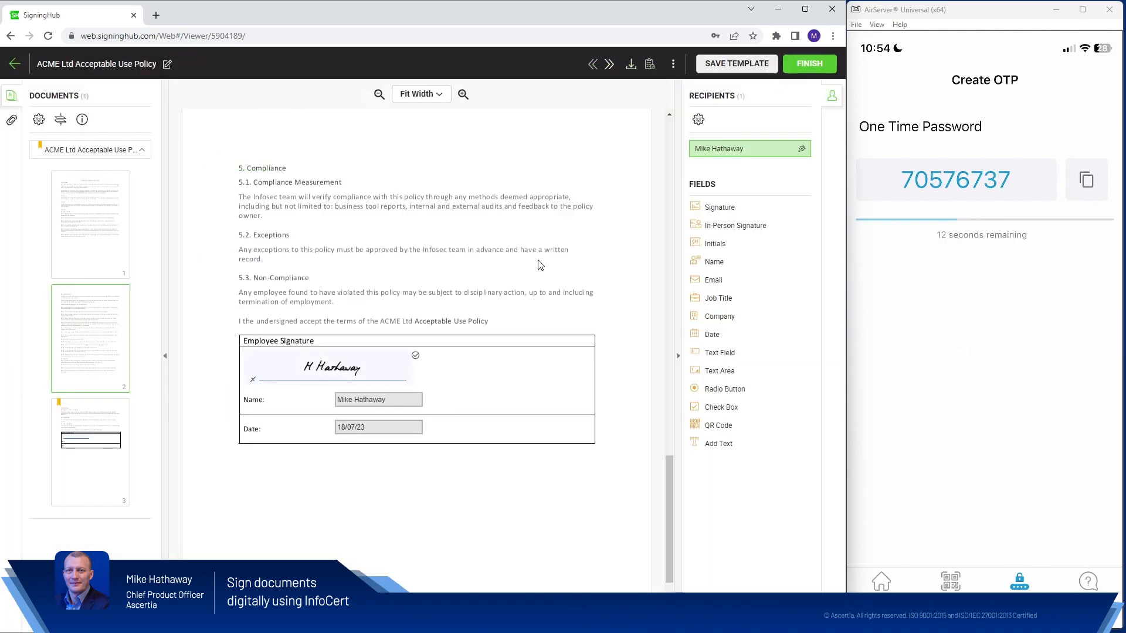